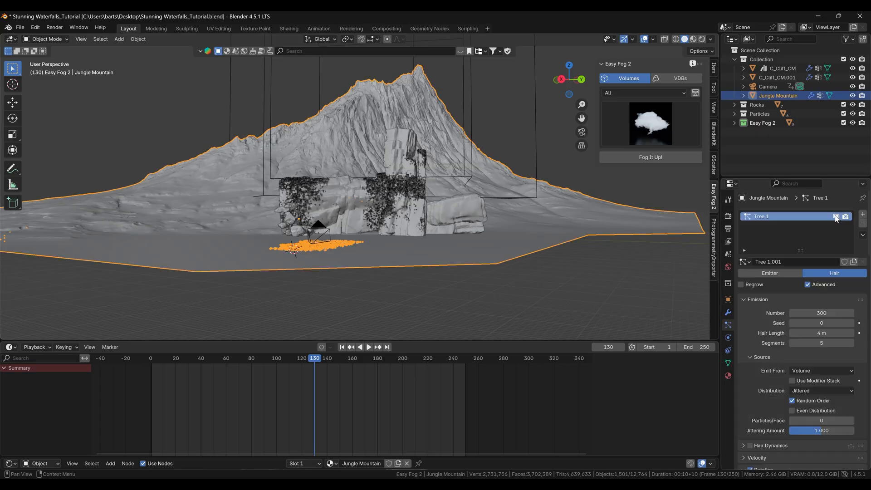
# - Toggle the Tree 1 particle display and place the 3D cursor on the cliff ledge
pyautogui.click(782, 68)
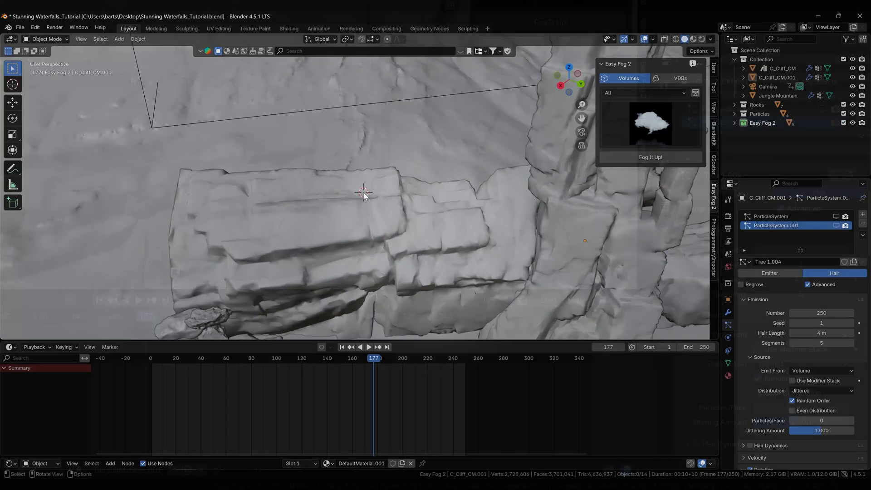
pyautogui.click(118, 39)
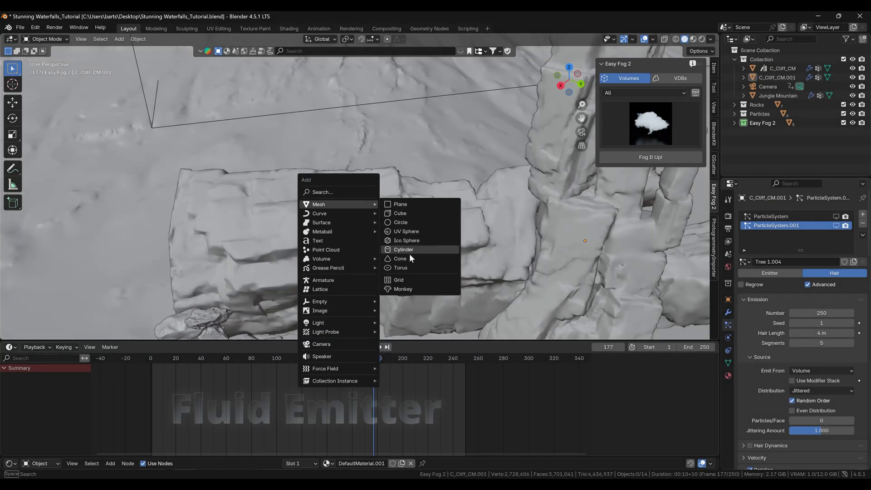
# - Add an icosphere on the ledge, flatten it into a wide disc, and set Origin to Center of Mass
pyautogui.click(406, 240)
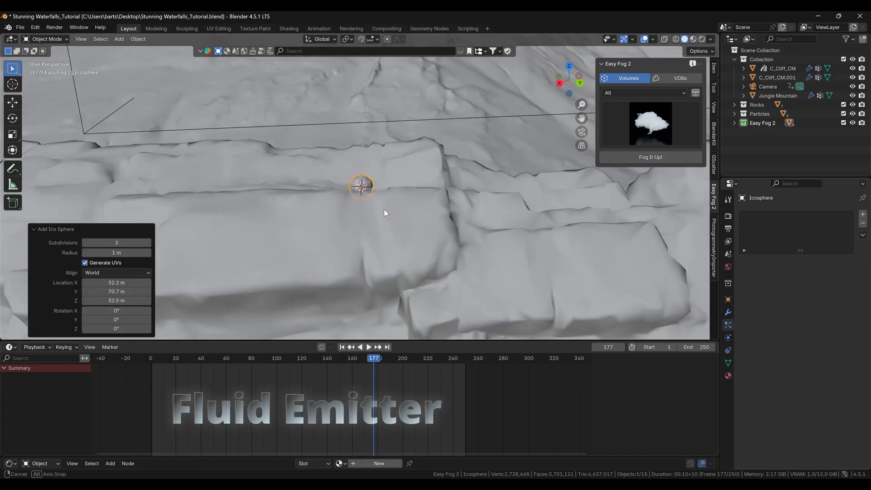
pyautogui.moveTo(361, 186); pyautogui.dragTo(361, 178)
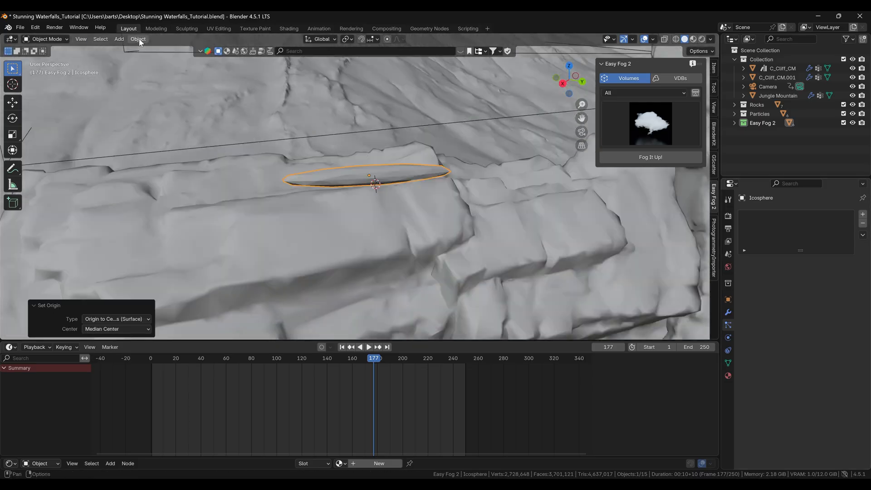
pyautogui.click(138, 39)
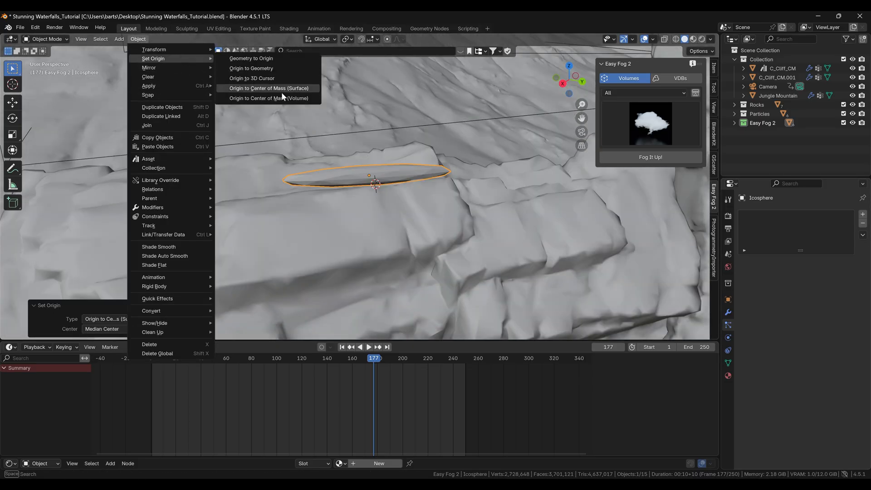
pyautogui.click(268, 88)
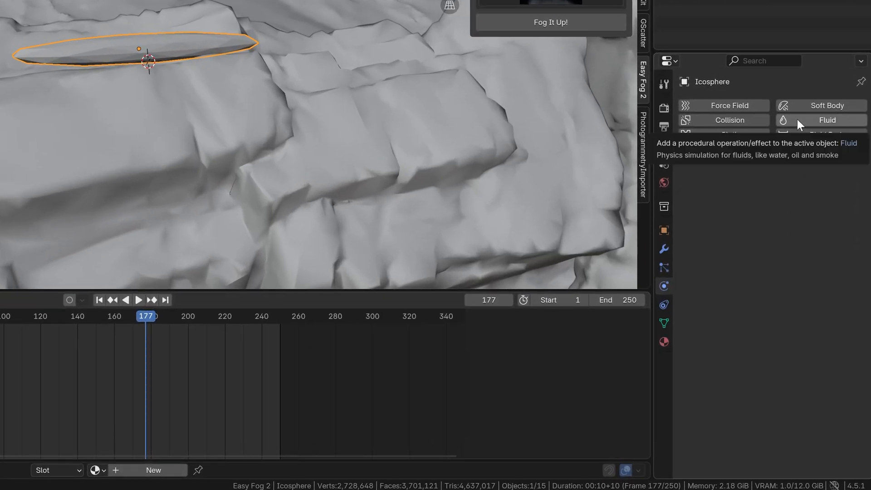
# - Give the icosphere Fluid physics as a Liquid Flow with Inflow behavior
pyautogui.click(827, 119)
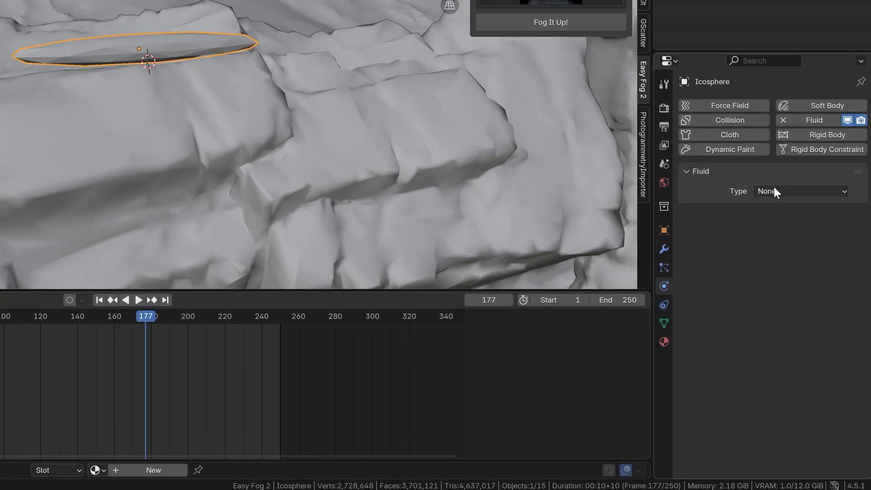
pyautogui.click(799, 191)
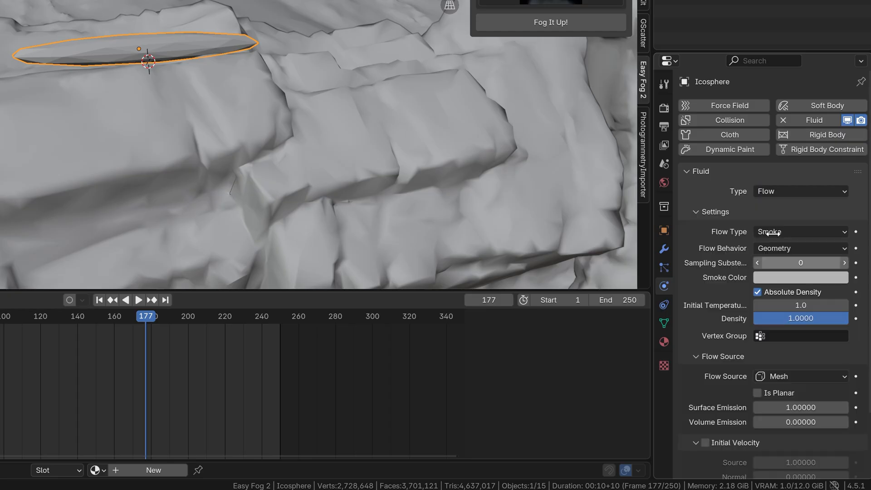
pyautogui.click(799, 231)
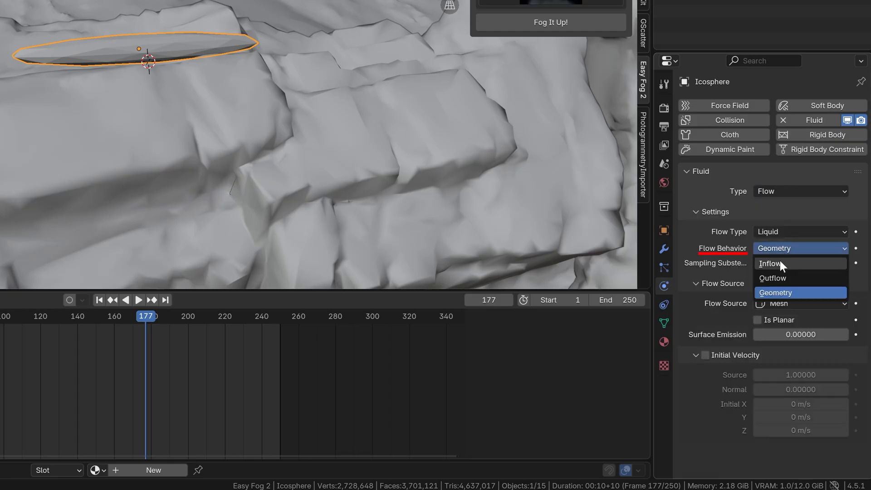
pyautogui.click(770, 264)
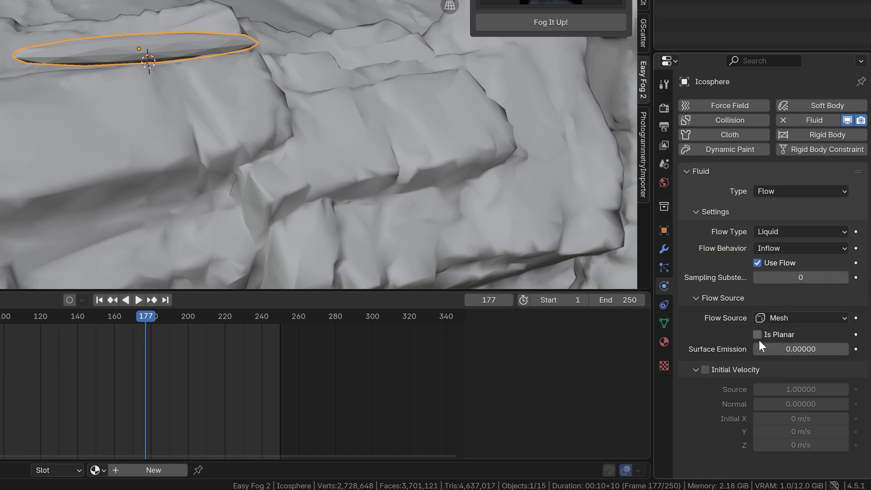
pyautogui.click(704, 369)
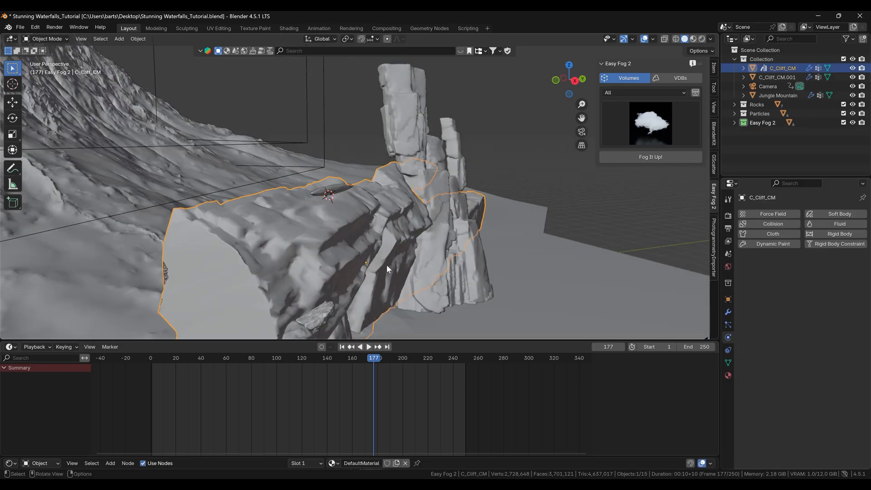
# - Add Fluid physics to C_Cliff_CM as a Collision Effector
pyautogui.click(830, 223)
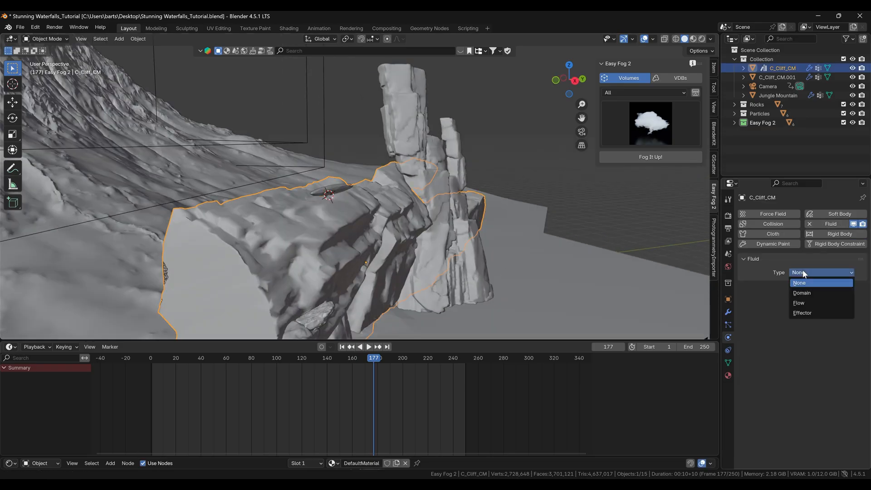
pyautogui.click(803, 313)
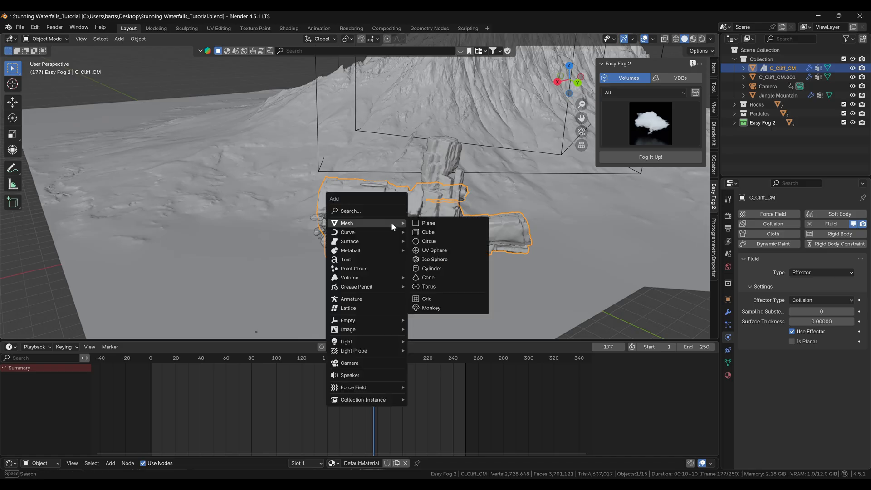
pyautogui.moveTo(427, 232)
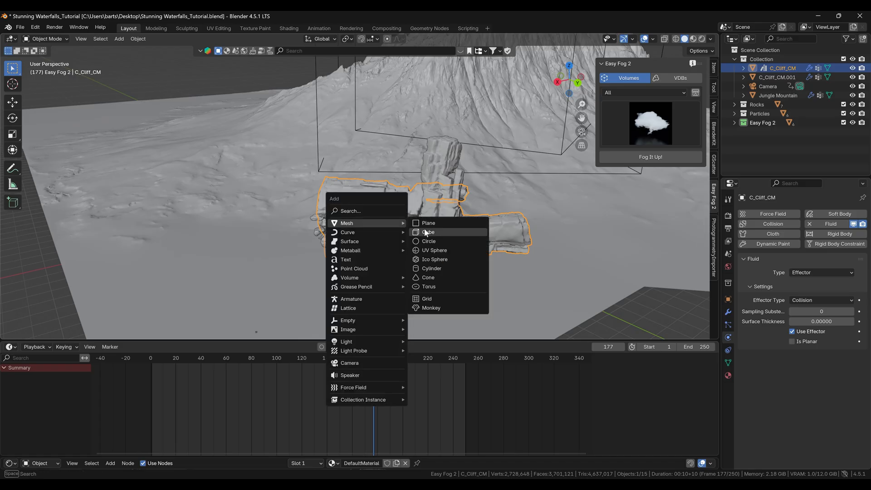
# - Add a cube and start scaling it to enclose the cliff
pyautogui.click(428, 232)
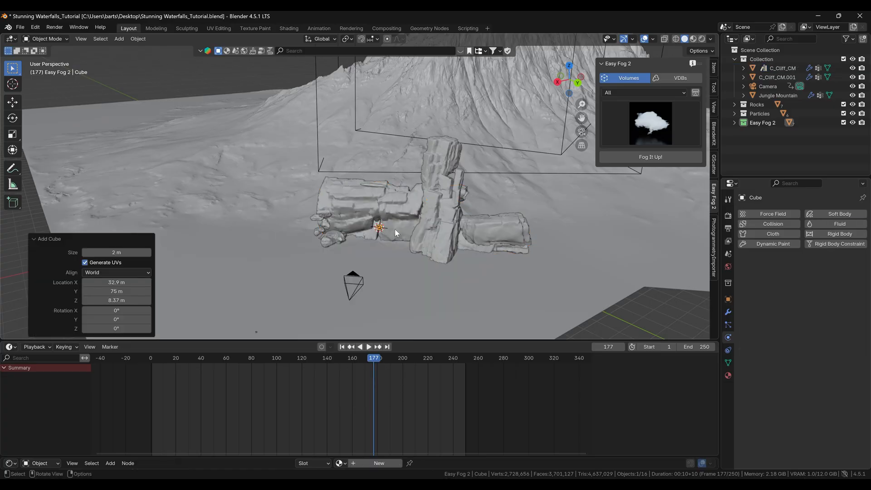
pyautogui.press('s')
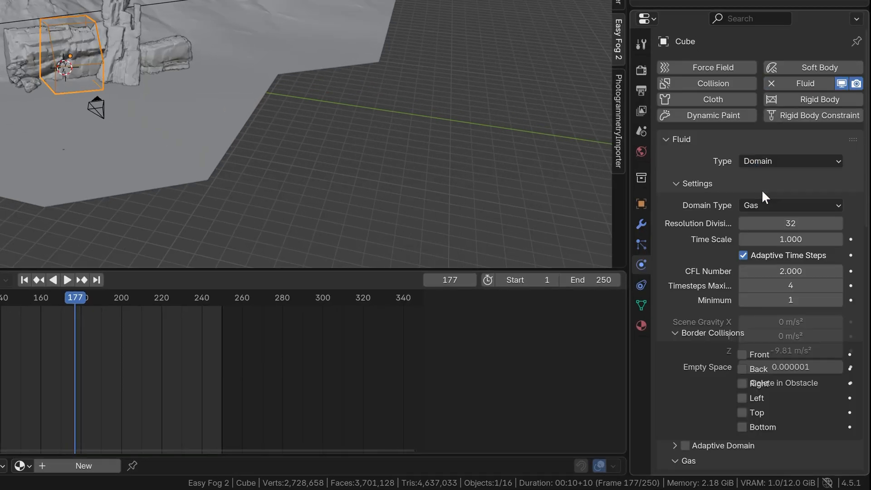
# - Set the cube's Domain Type to Liquid and open its Viewport Display 'Display As' options
pyautogui.click(789, 205)
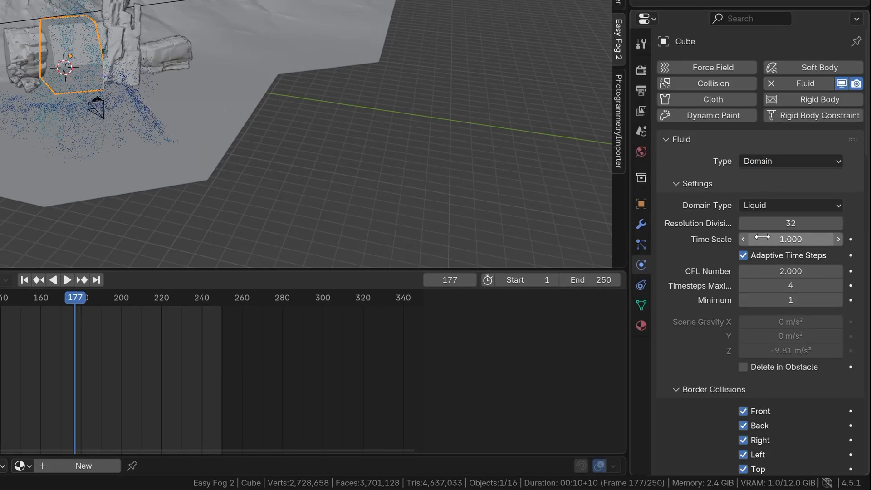
pyautogui.click(644, 209)
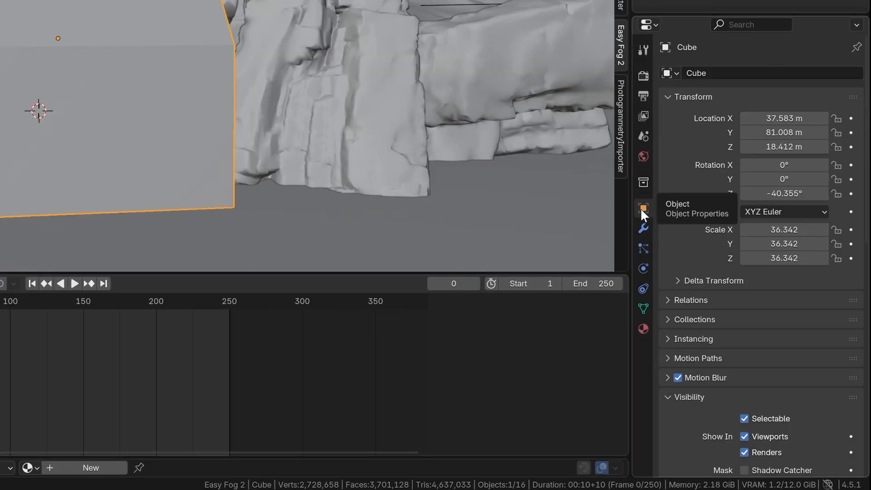
pyautogui.scroll(-3)
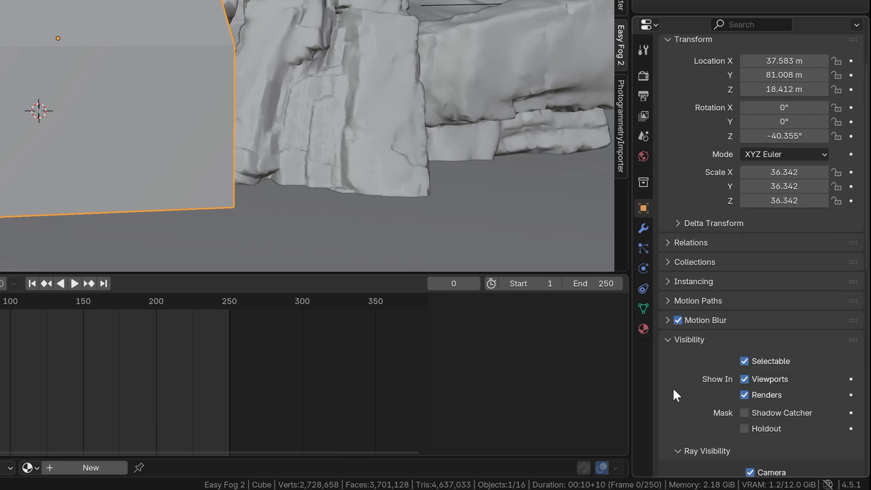
pyautogui.scroll(-3)
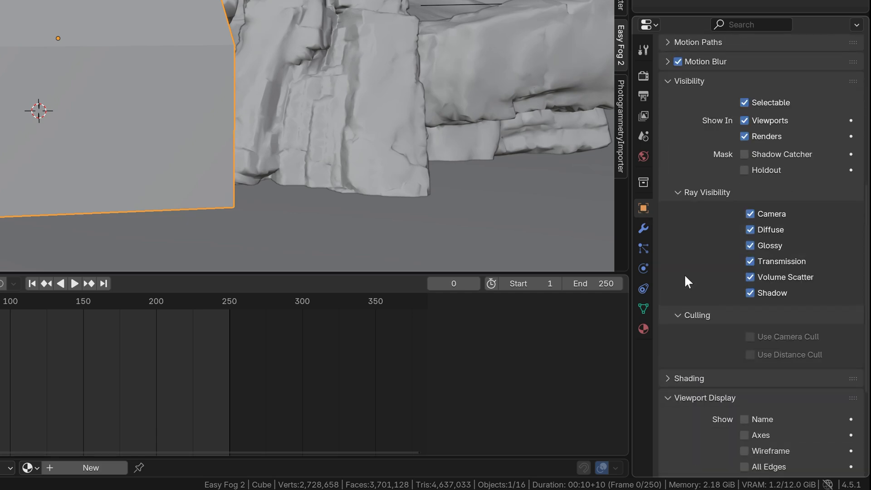
pyautogui.scroll(-3)
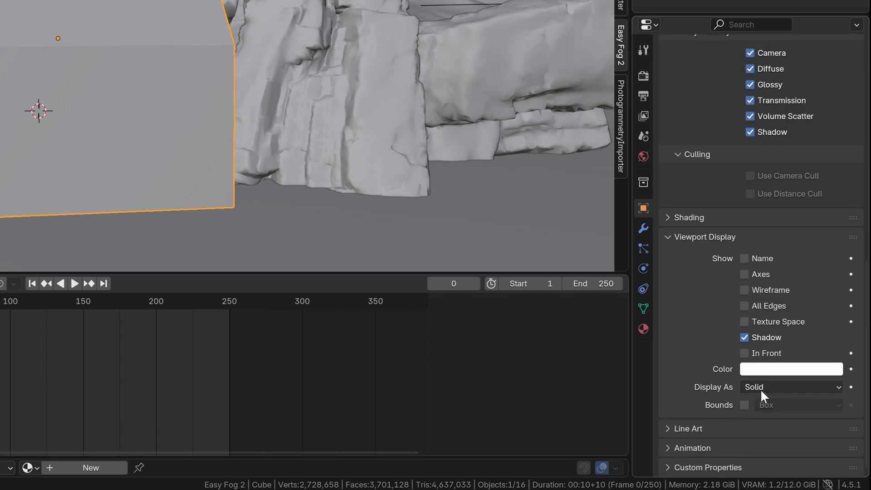
pyautogui.click(789, 387)
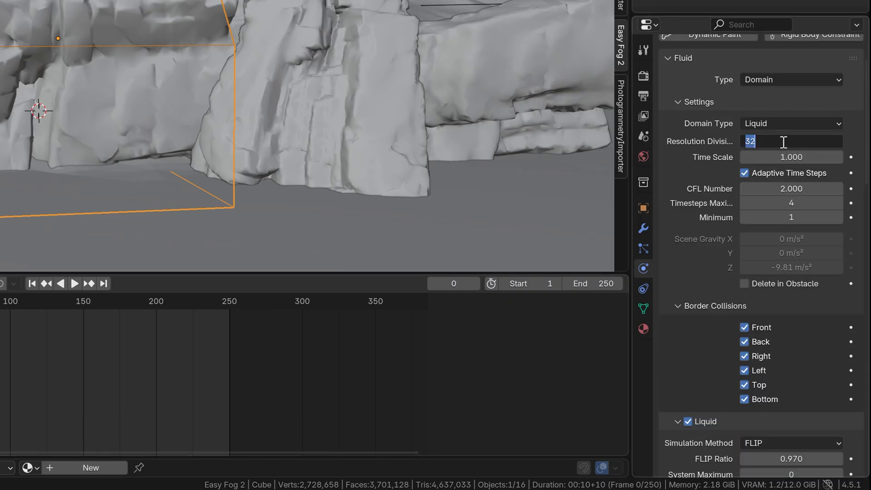
# - Set domain resolution to 180, enable Delete in Obstacle, and turn off the Top border collision
pyautogui.write('180')
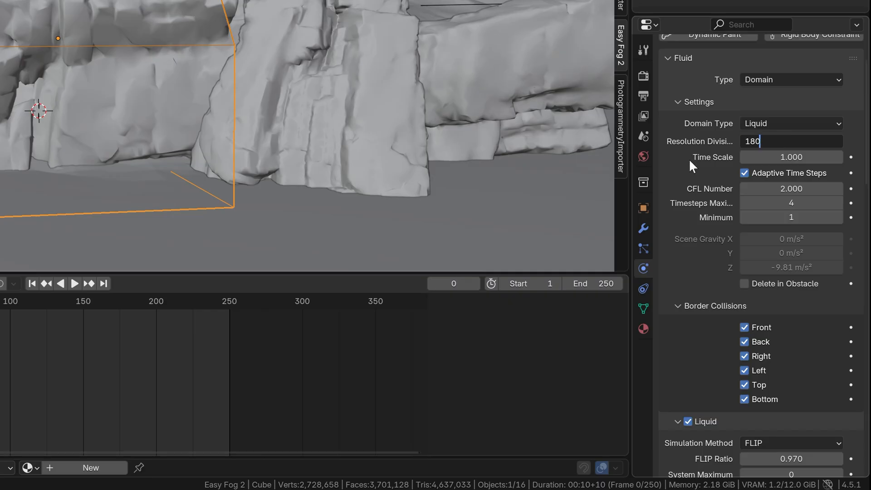
pyautogui.moveTo(791, 141)
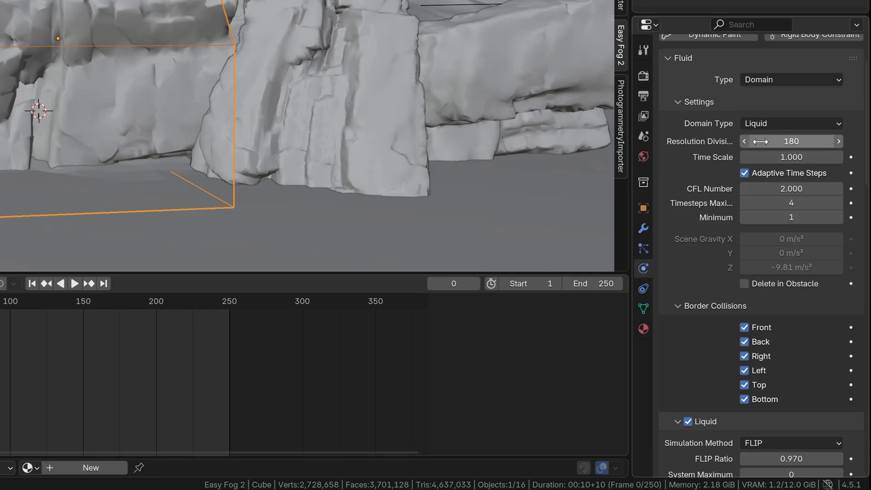
pyautogui.scroll(-3)
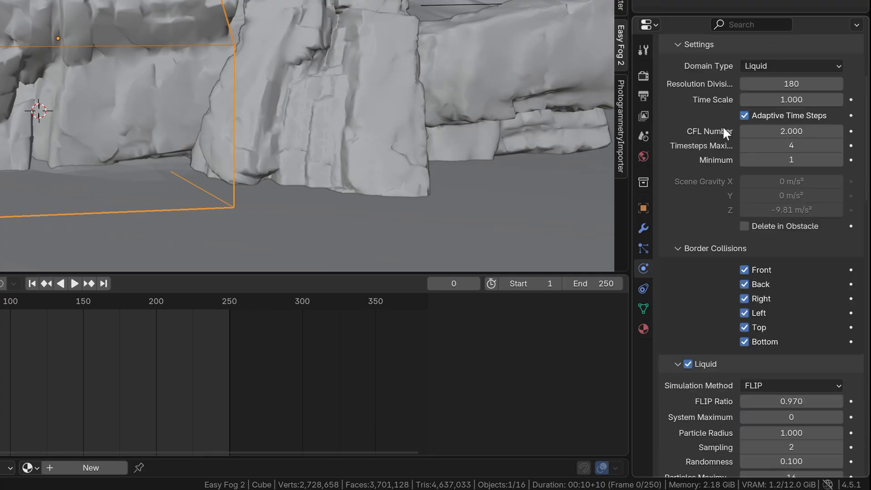
pyautogui.scroll(-3)
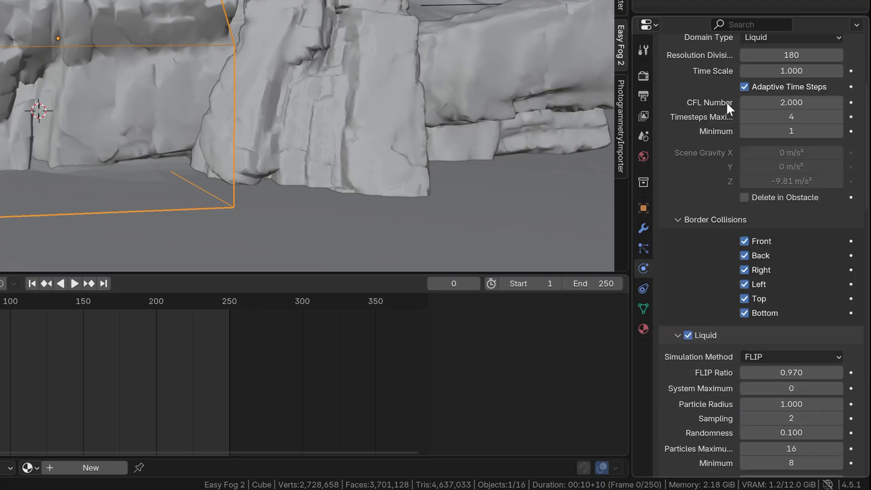
pyautogui.scroll(-3)
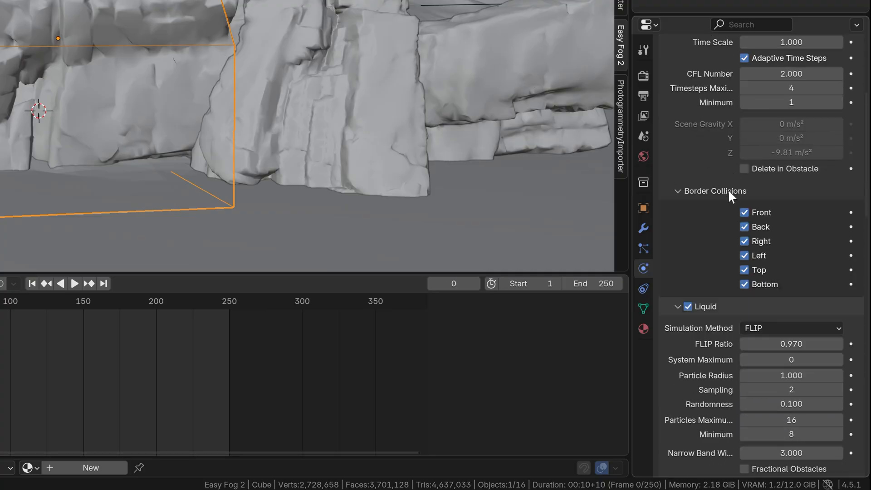
pyautogui.click(744, 169)
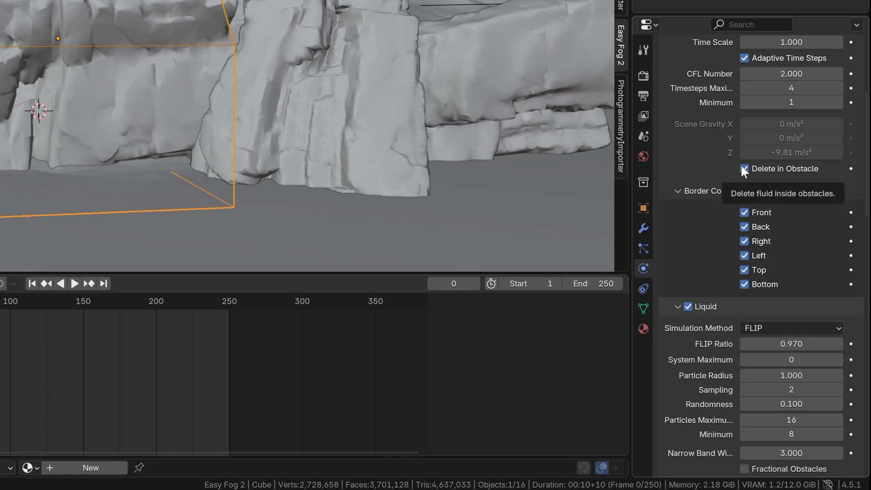
pyautogui.scroll(-3)
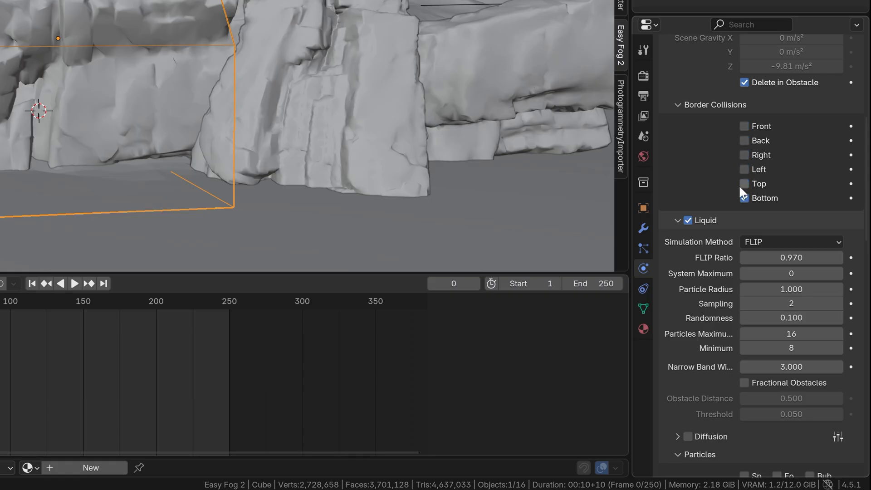
pyautogui.click(745, 198)
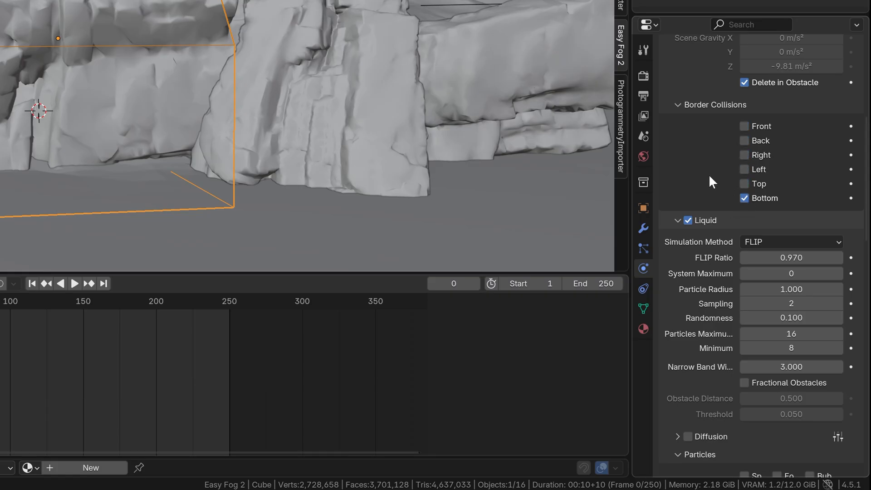
# - Enable Spray, Foam and Bubbles; set Wave Crest sampling to 20 and Trapped Air to 4
pyautogui.scroll(-3)
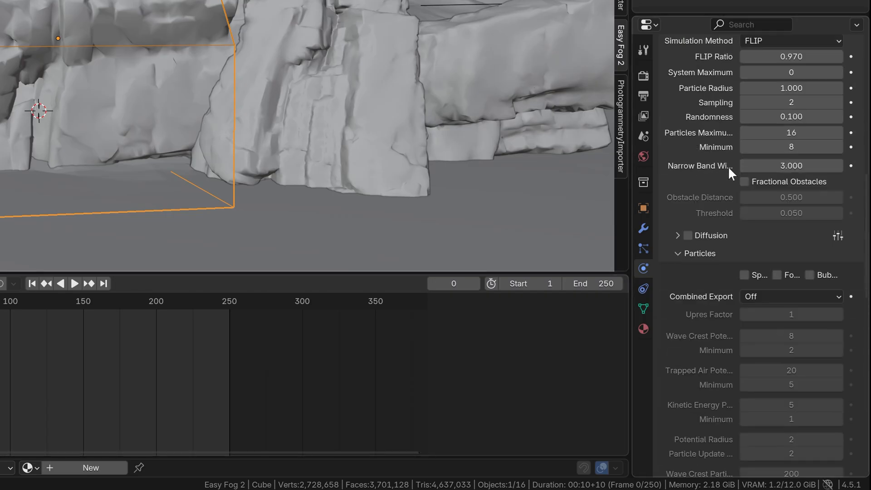
pyautogui.click(745, 160)
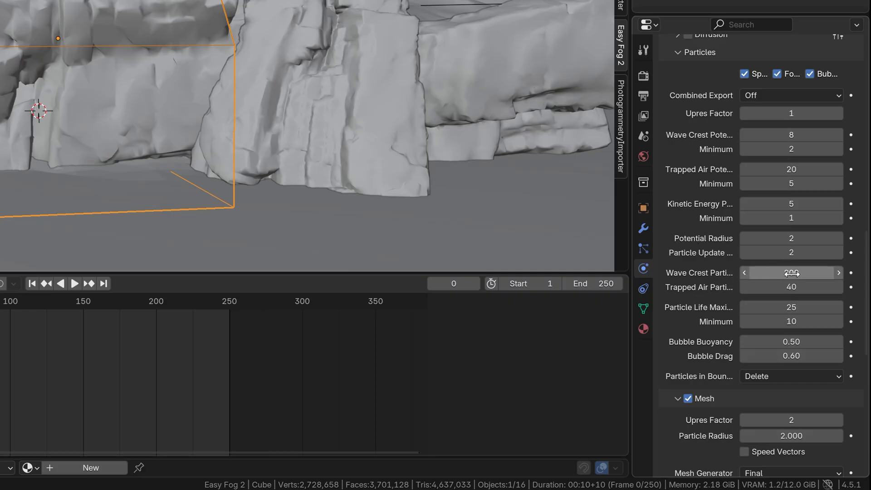
pyautogui.click(790, 272)
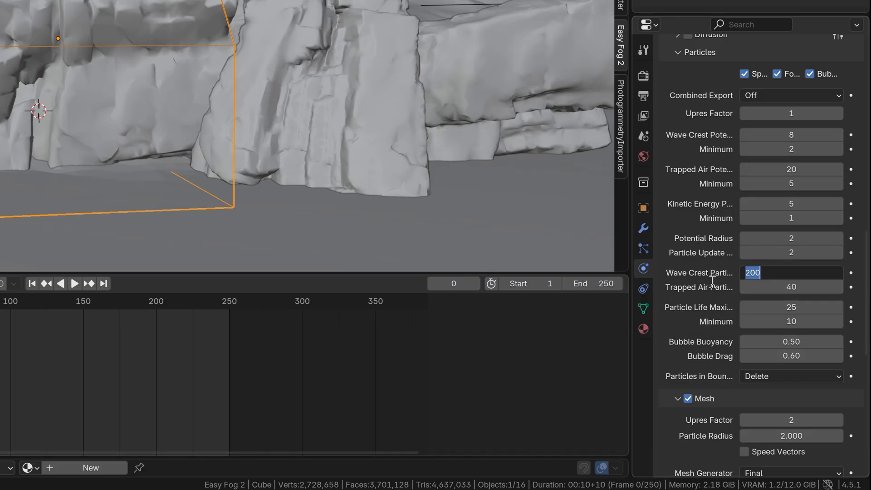
pyautogui.write('2')
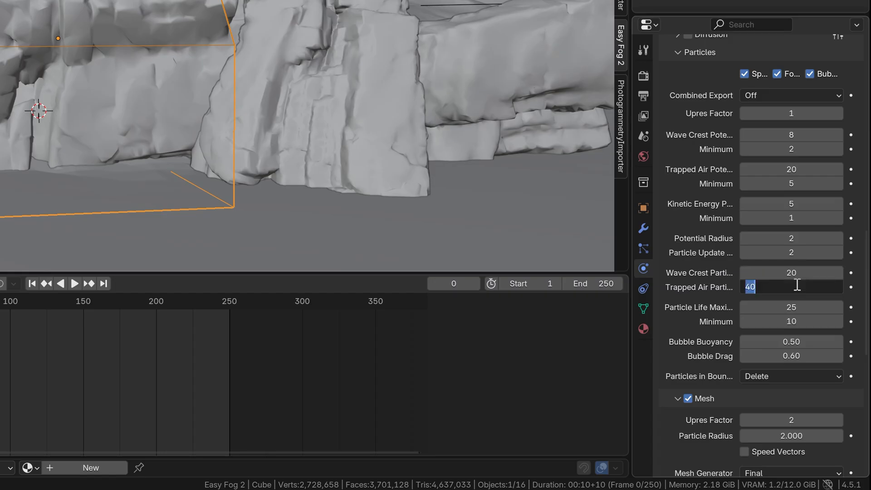
pyautogui.write('4')
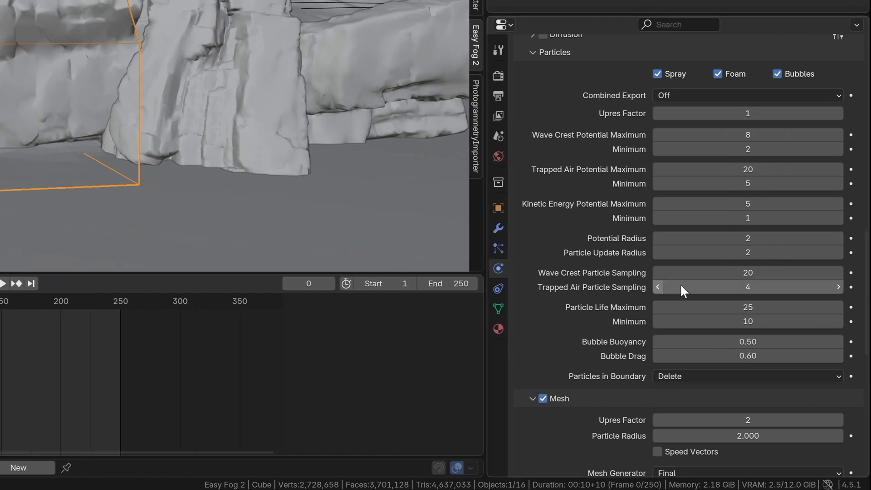
# - Set Mesh Upres Factor to 4 and the cache Type to All
pyautogui.scroll(-3)
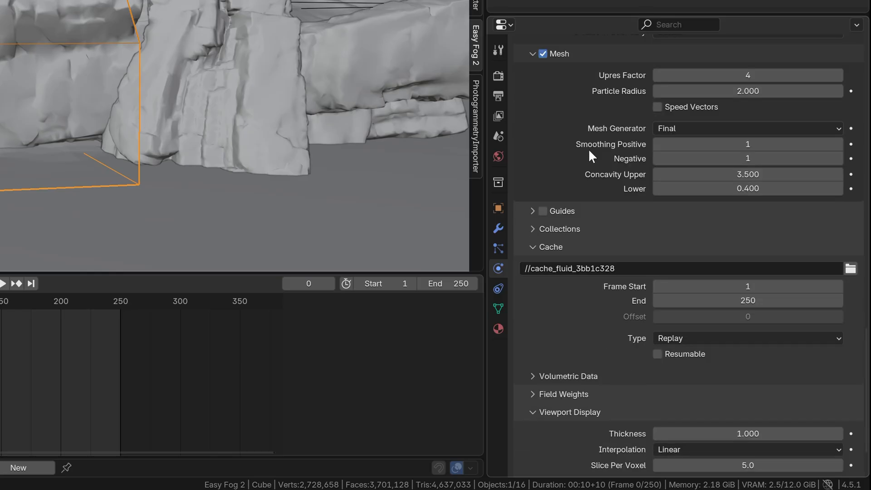
pyautogui.scroll(-3)
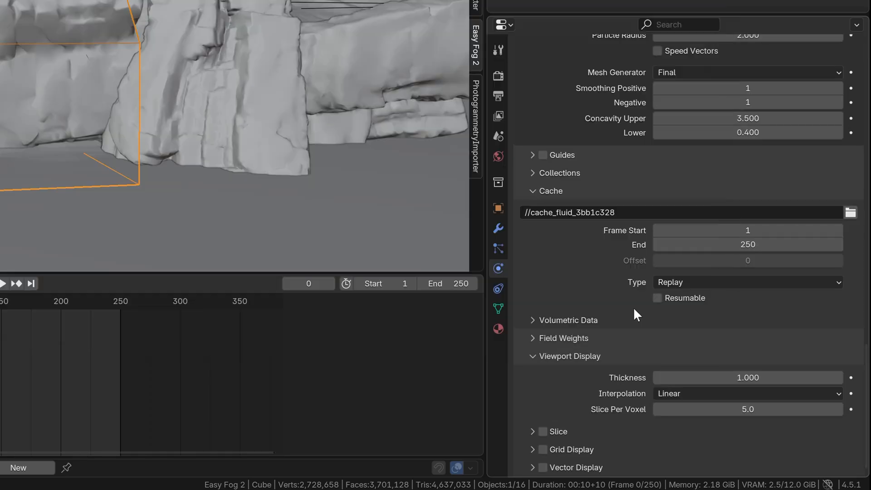
pyautogui.click(746, 282)
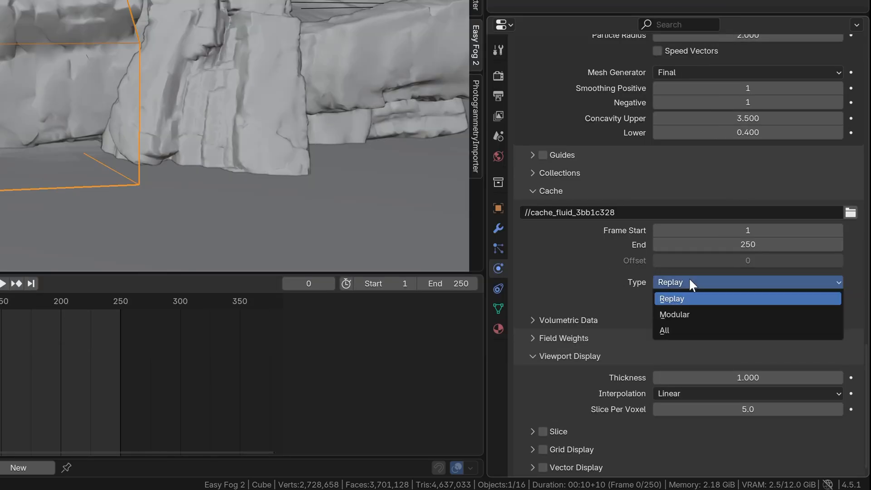
pyautogui.click(663, 330)
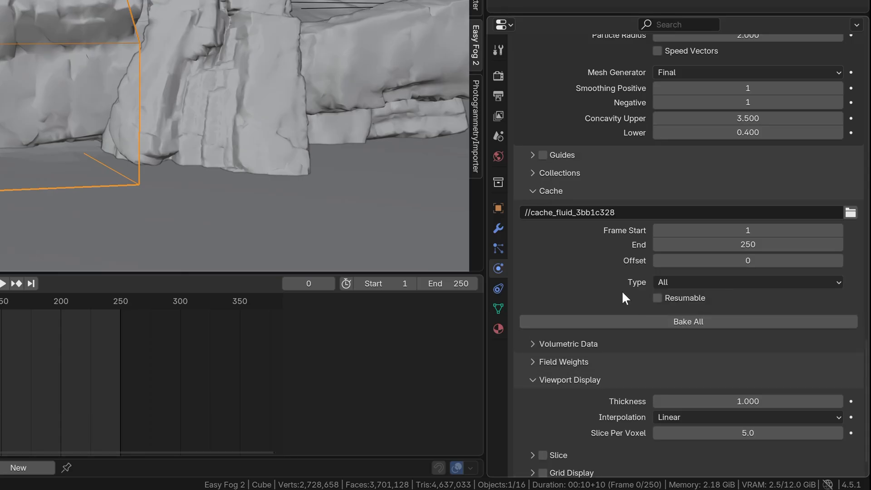
pyautogui.moveTo(635, 312)
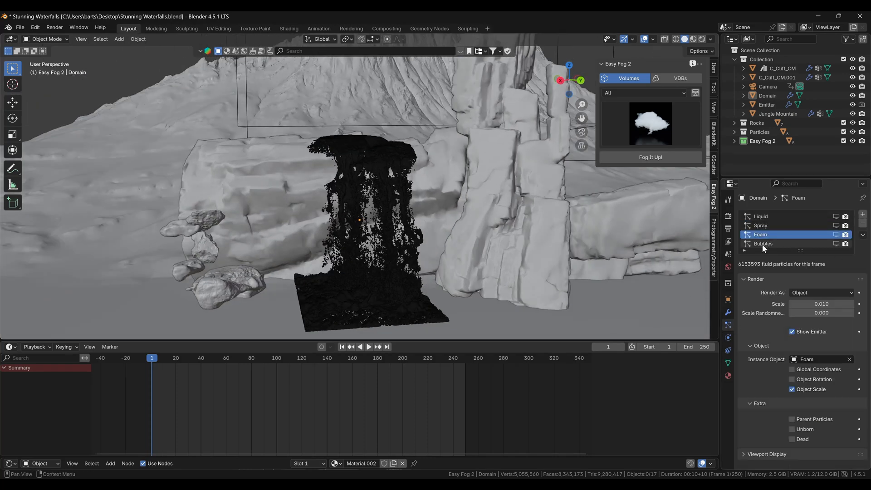
# - Select the baked Bubbles particle system and switch the viewport to Rendered shading
pyautogui.click(763, 243)
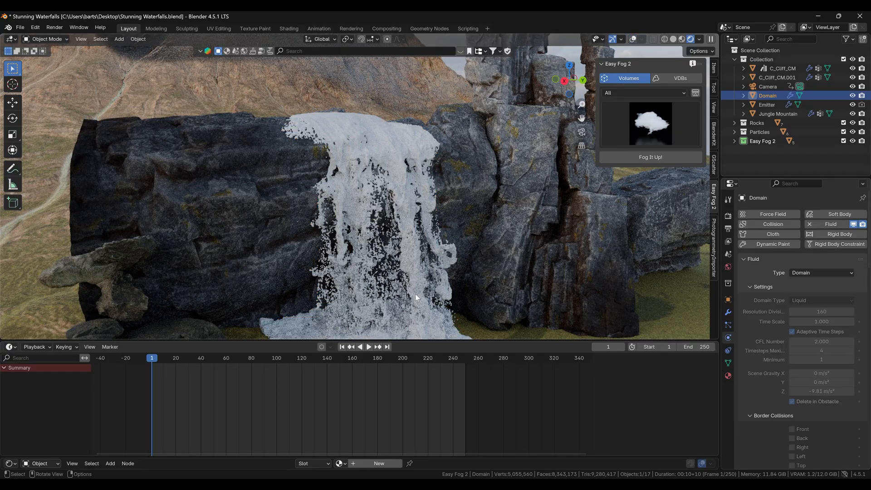
pyautogui.click(10, 346)
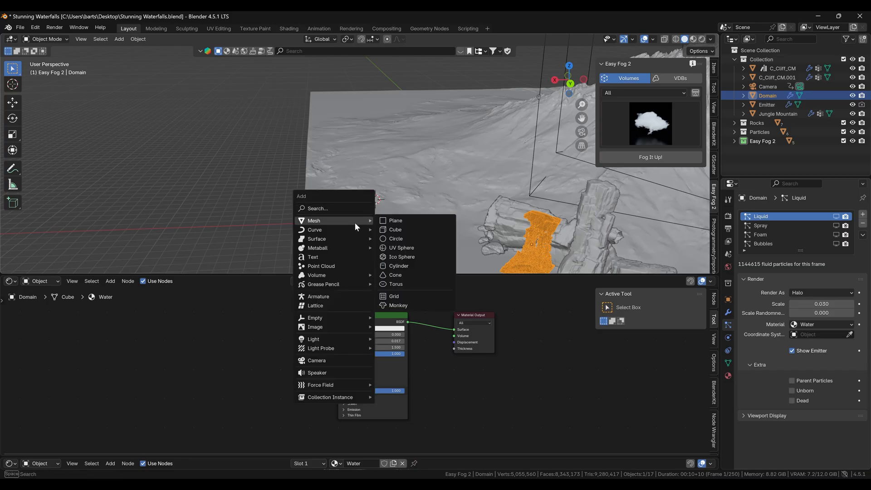
# - Add a subdivision-2 icosphere with its own Water.001 material and move it aside
pyautogui.click(401, 257)
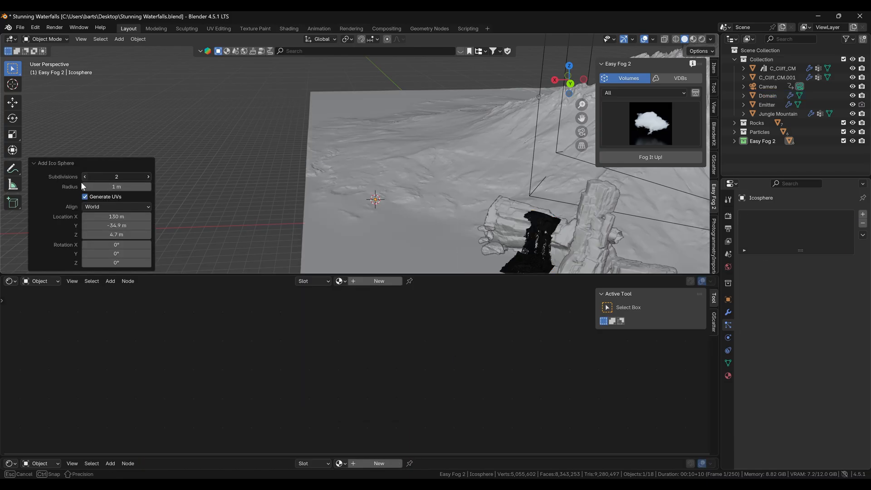
pyautogui.click(84, 176)
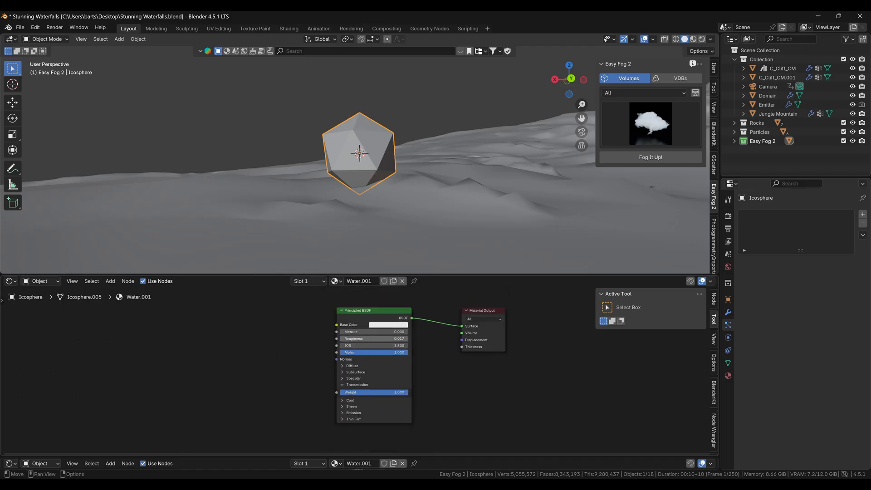
pyautogui.moveTo(372, 338); pyautogui.dragTo(388, 339)
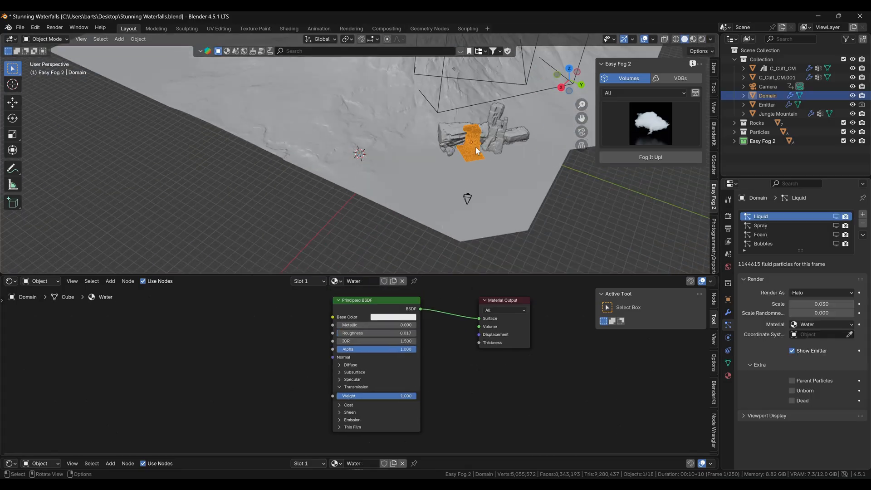
# - Render Liquid particles as instances of the icosphere object, then view Foam particle settings
pyautogui.click(820, 292)
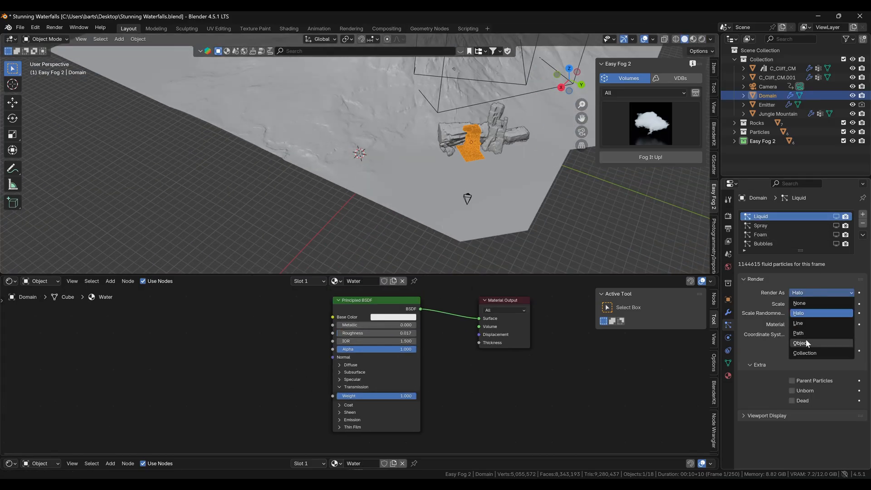
pyautogui.click(800, 343)
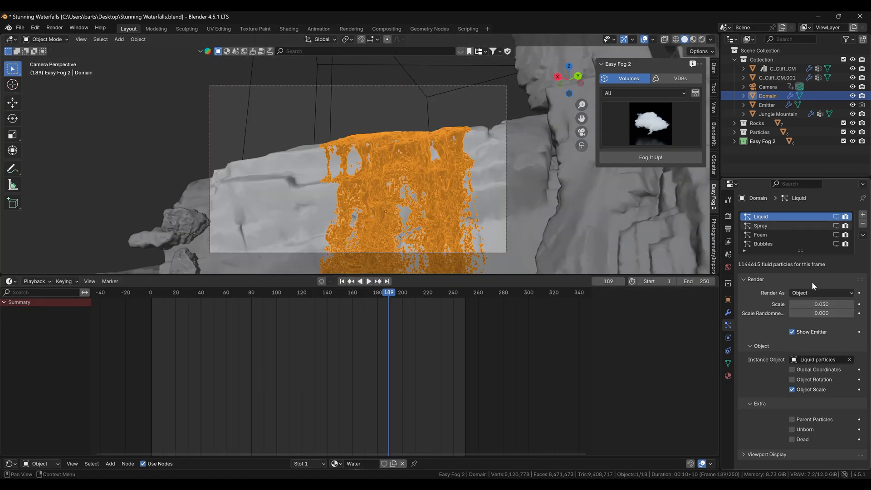
pyautogui.click(761, 235)
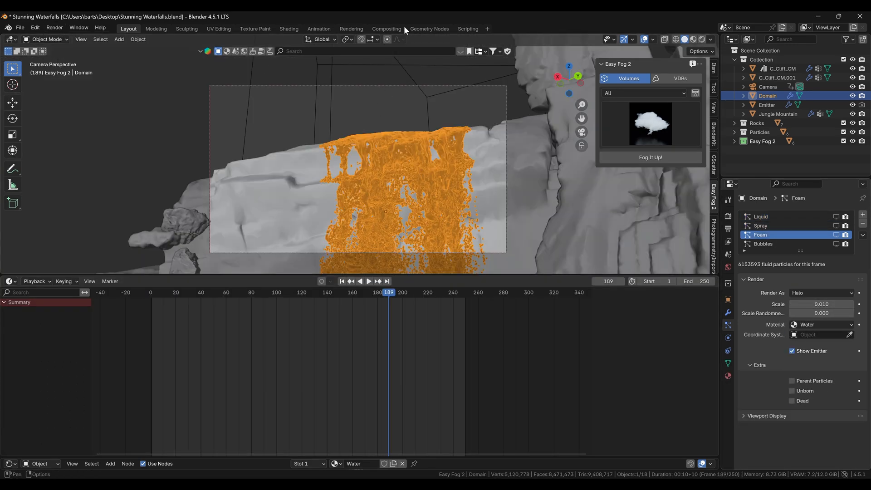